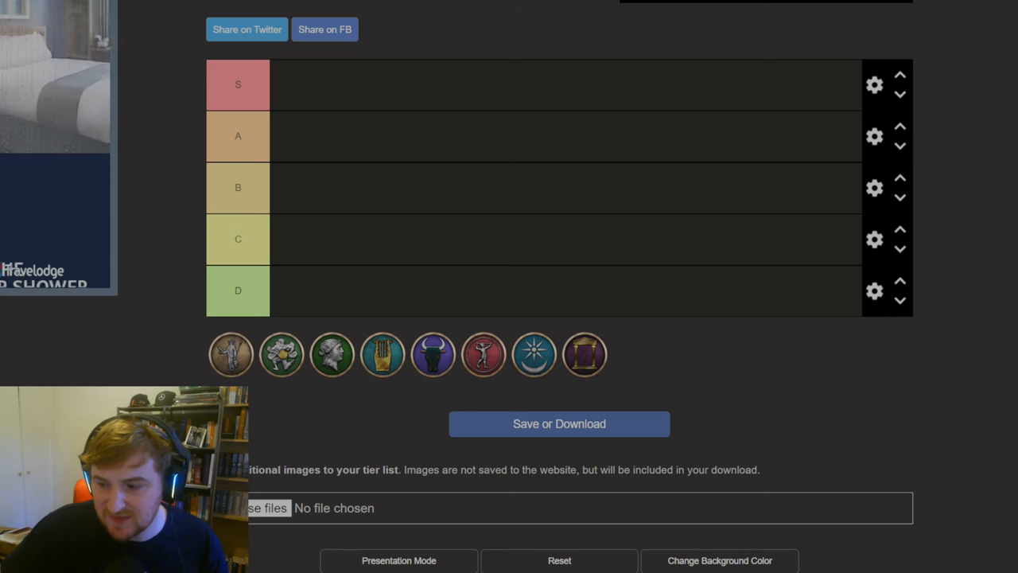
Place the standing-figure emblem in the C row, leaving seven icons unranked
drag(231, 354, 294, 239)
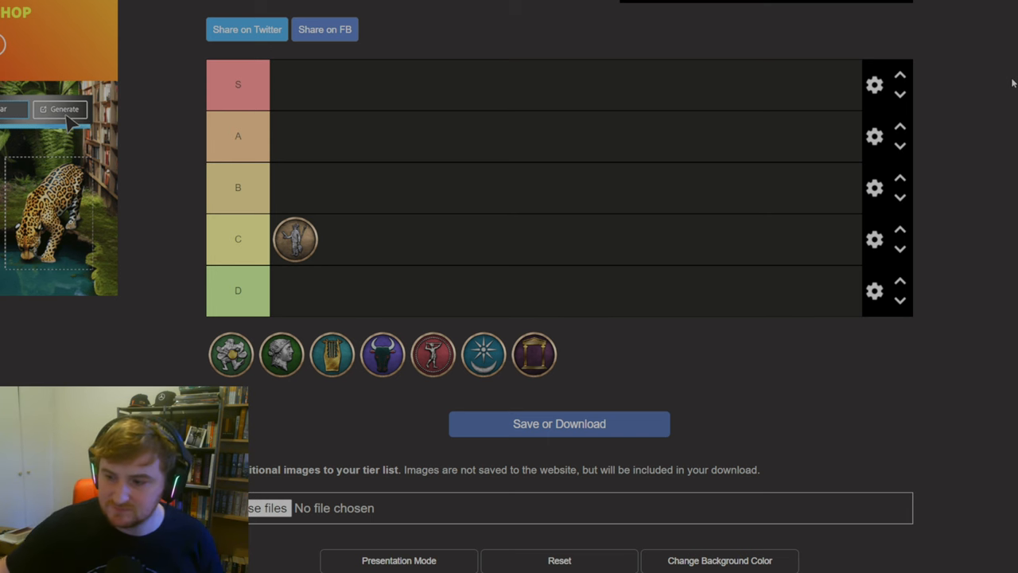
mouse_move(948, 98)
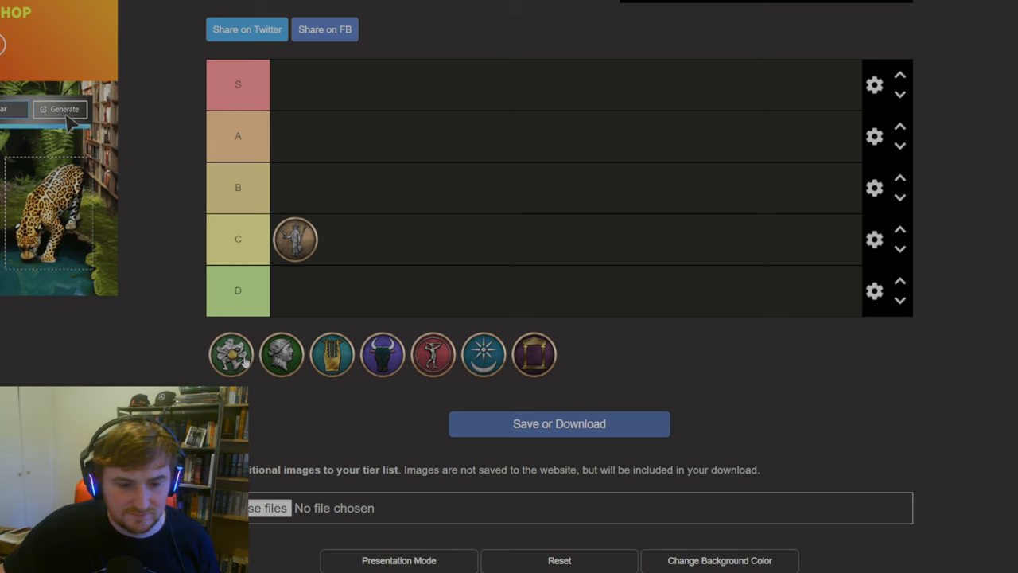
mouse_move(248, 363)
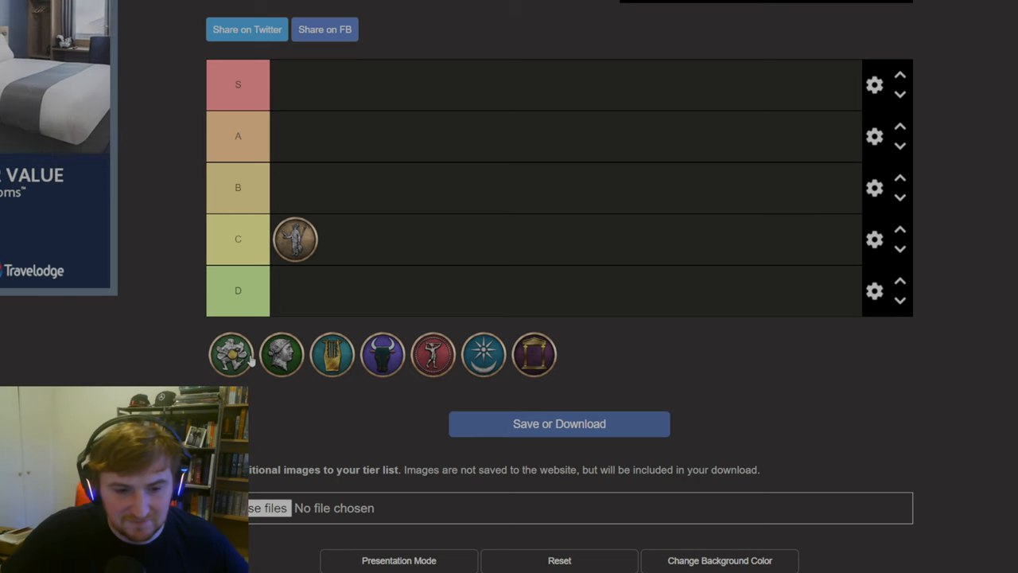
mouse_move(247, 361)
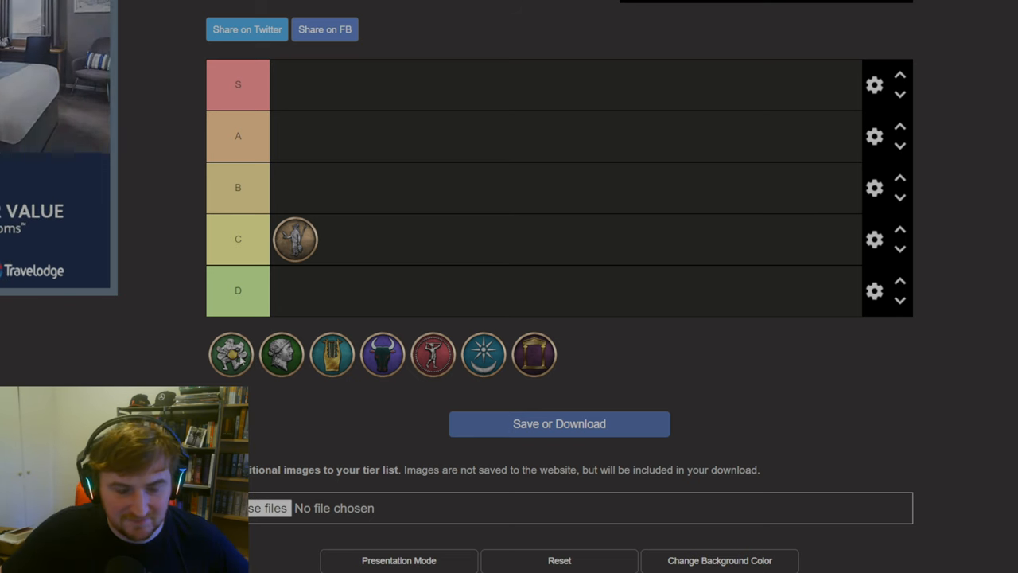
Place the green flower emblem in C beside the figure, then shift it to D
drag(231, 355, 346, 239)
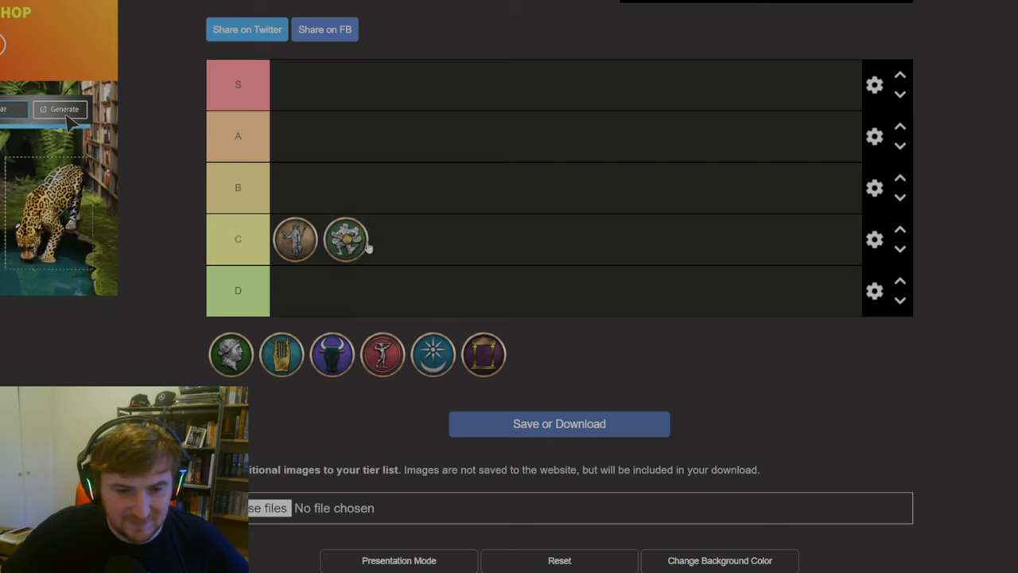
drag(345, 239, 316, 281)
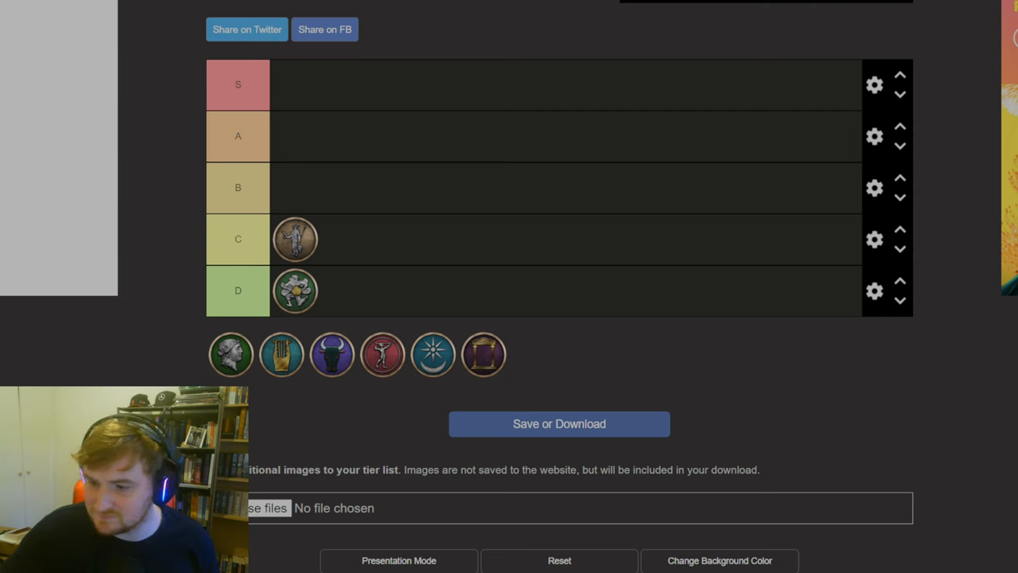
mouse_move(552, 363)
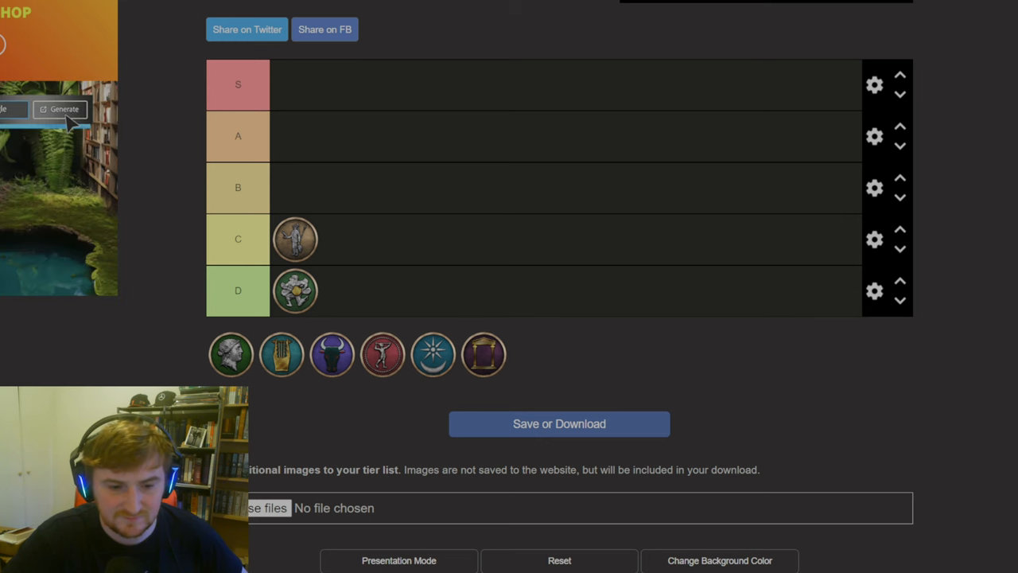
click(64, 109)
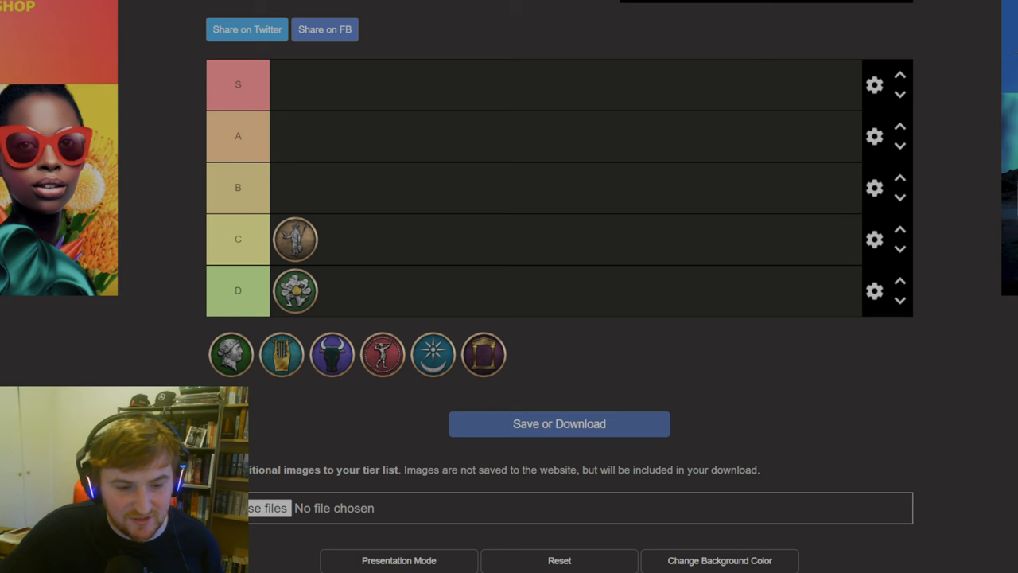
drag(231, 354, 295, 188)
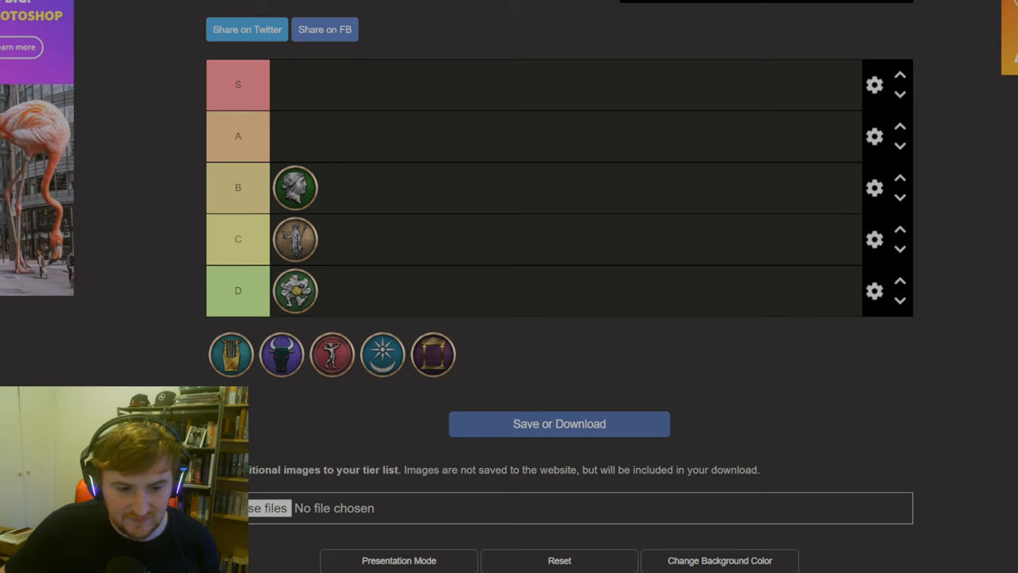
Move the gold lyre emblem up into the S tier, leaving four unranked
drag(231, 355, 239, 135)
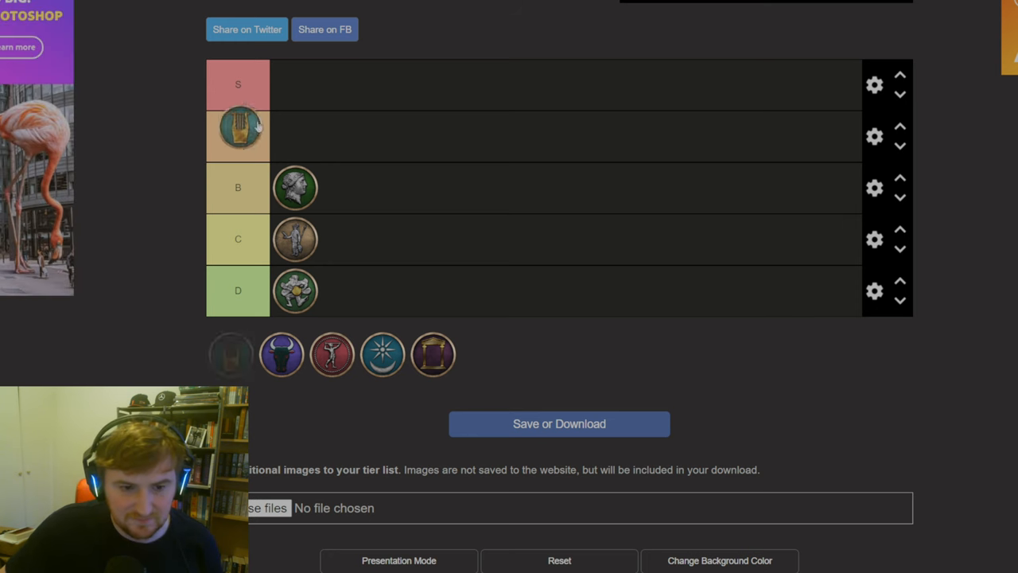
drag(238, 135, 295, 85)
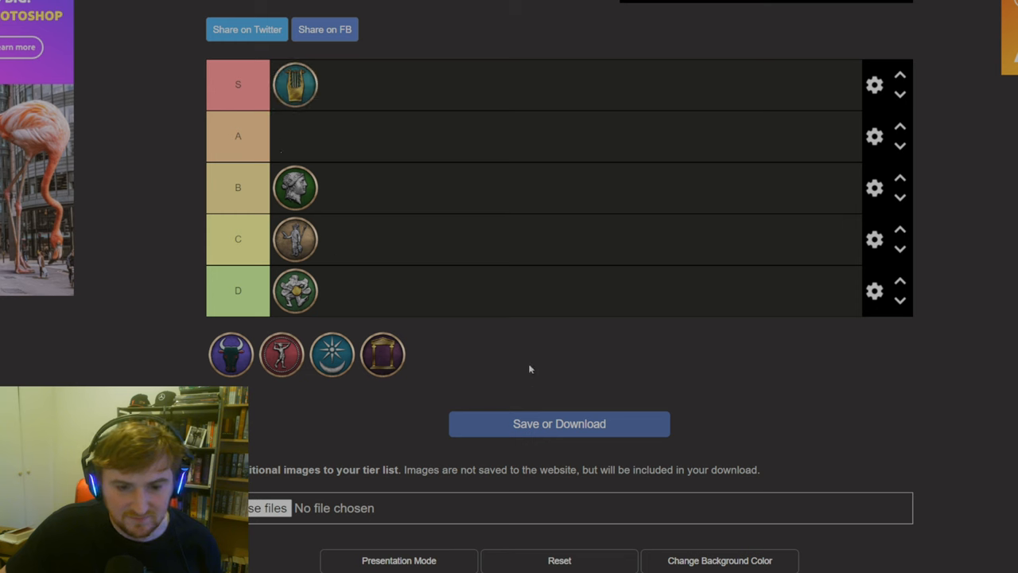
mouse_move(837, 319)
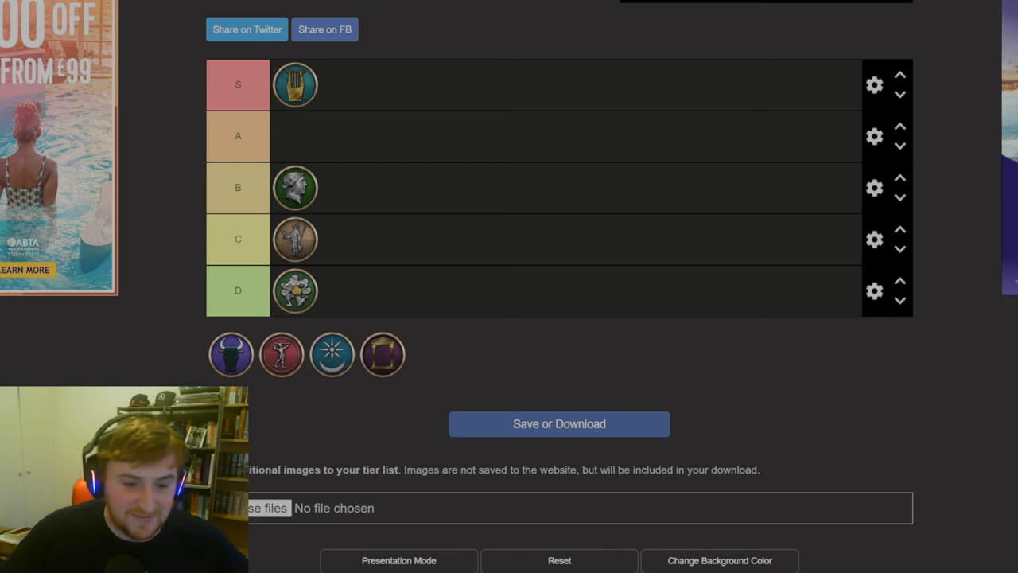
drag(231, 354, 257, 247)
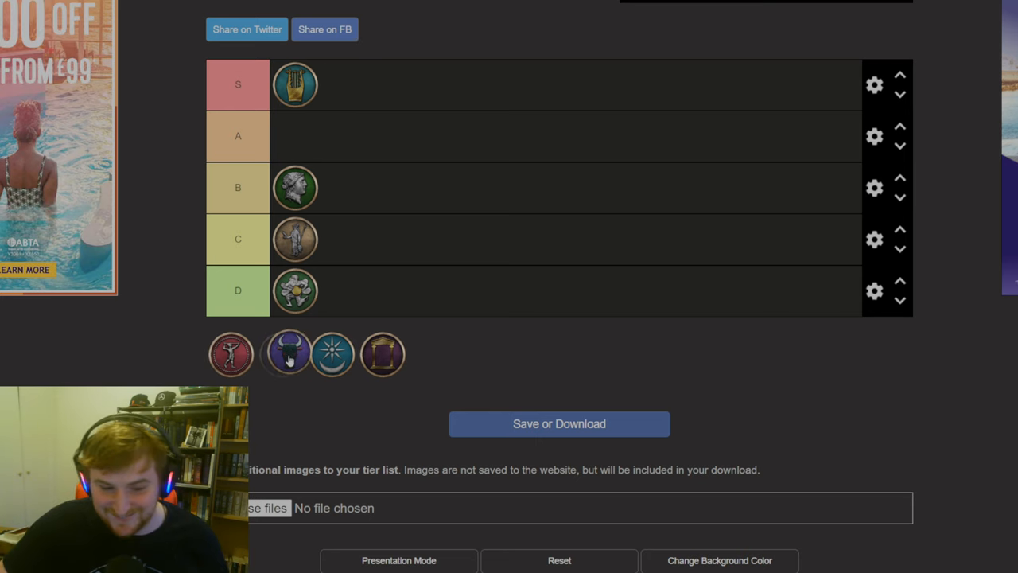
drag(283, 354, 231, 354)
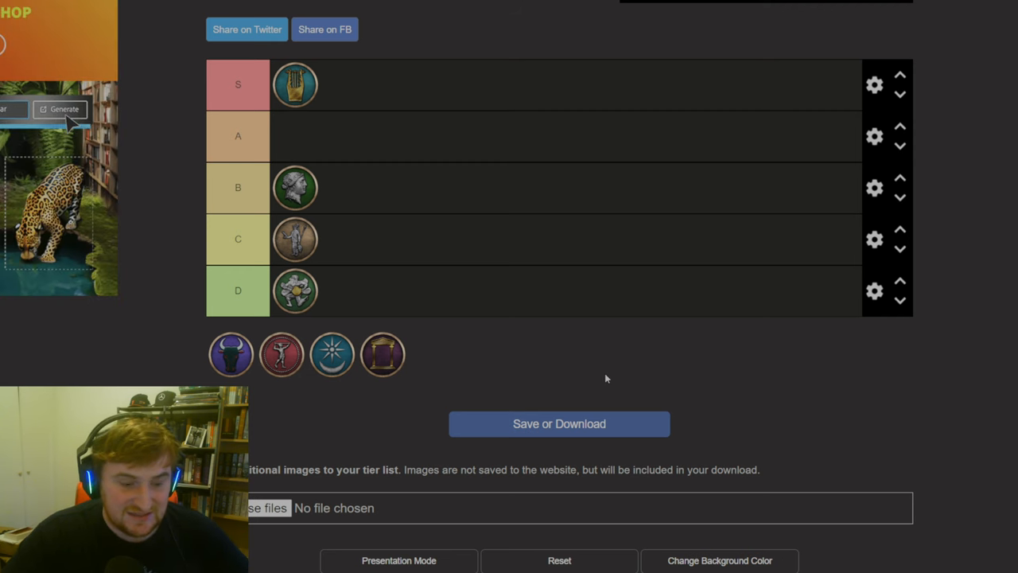
click(64, 109)
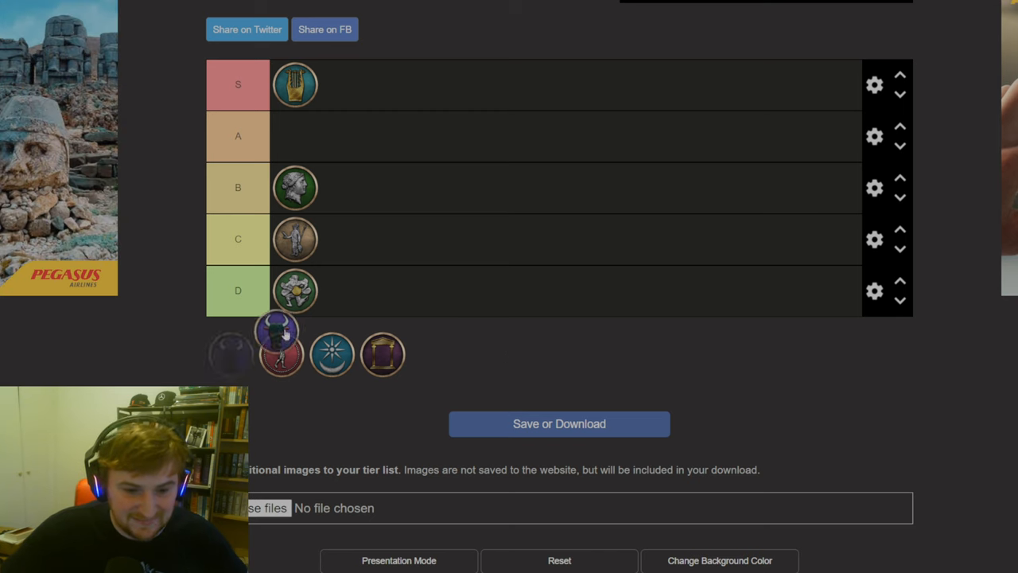
Put the bull emblem in the D tier next to the flower
drag(278, 330, 346, 290)
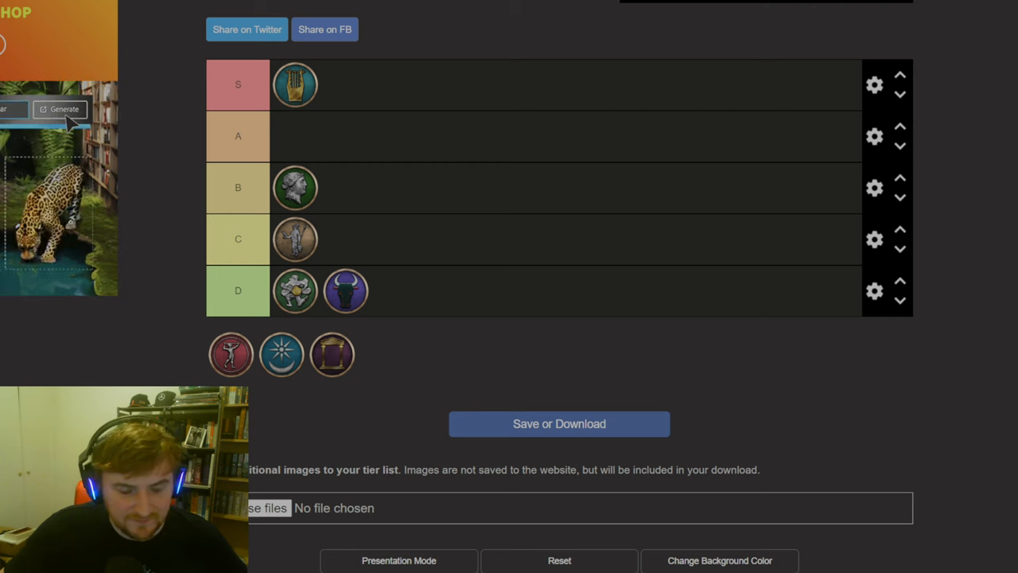
click(64, 109)
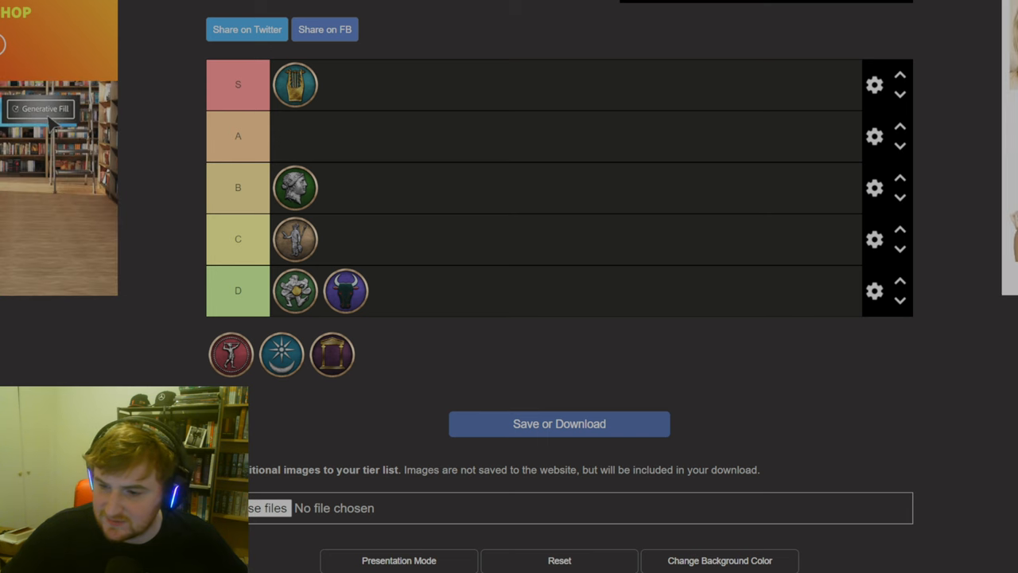
click(45, 109)
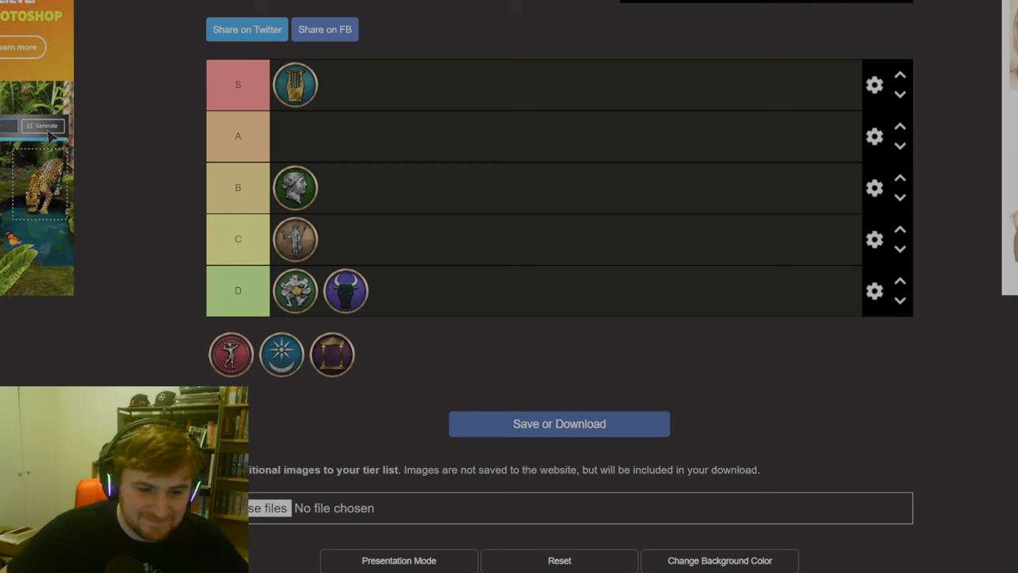
Put the red dancing-figure emblem first in the D row, ahead of flower and bull
drag(231, 354, 296, 290)
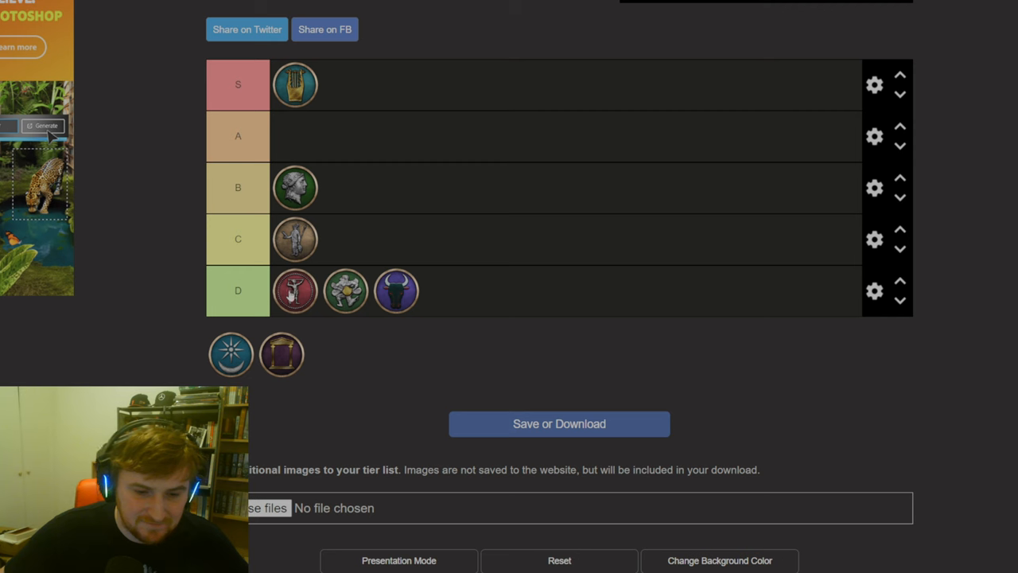
mouse_move(377, 397)
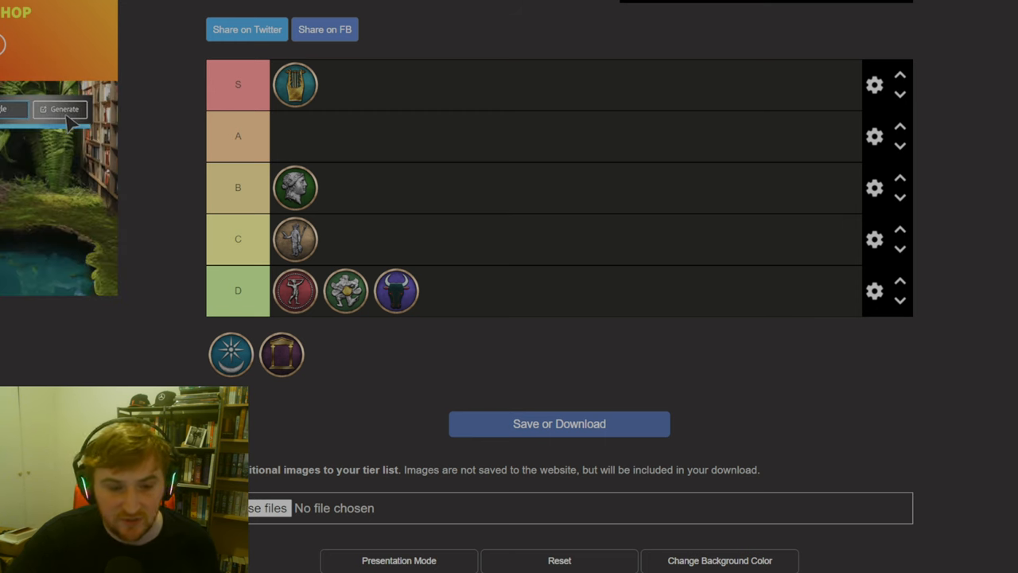
Fill the empty A row with the blue star-and-crescent emblem, leaving the purple doorway emblem
click(63, 109)
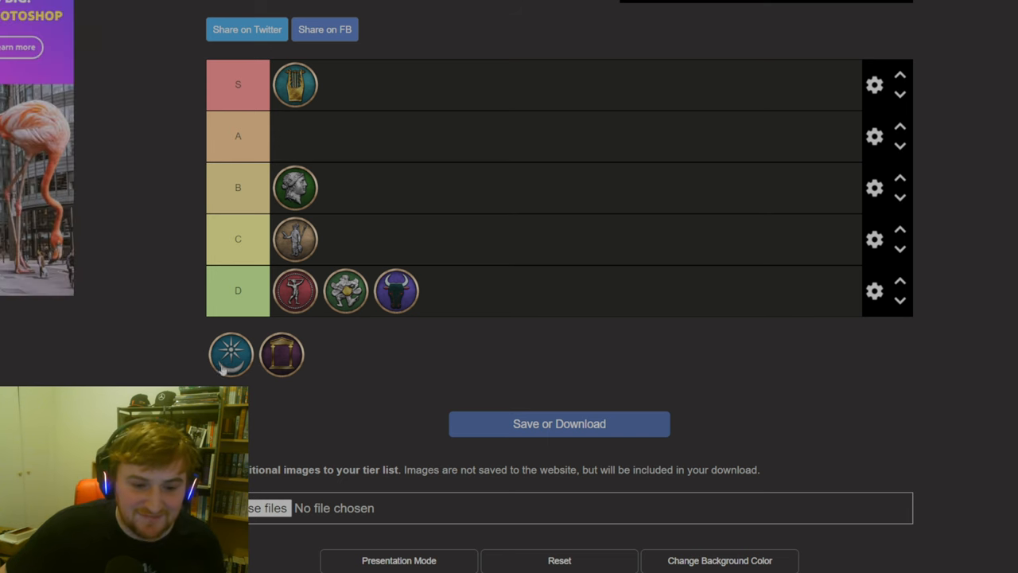
drag(230, 354, 294, 135)
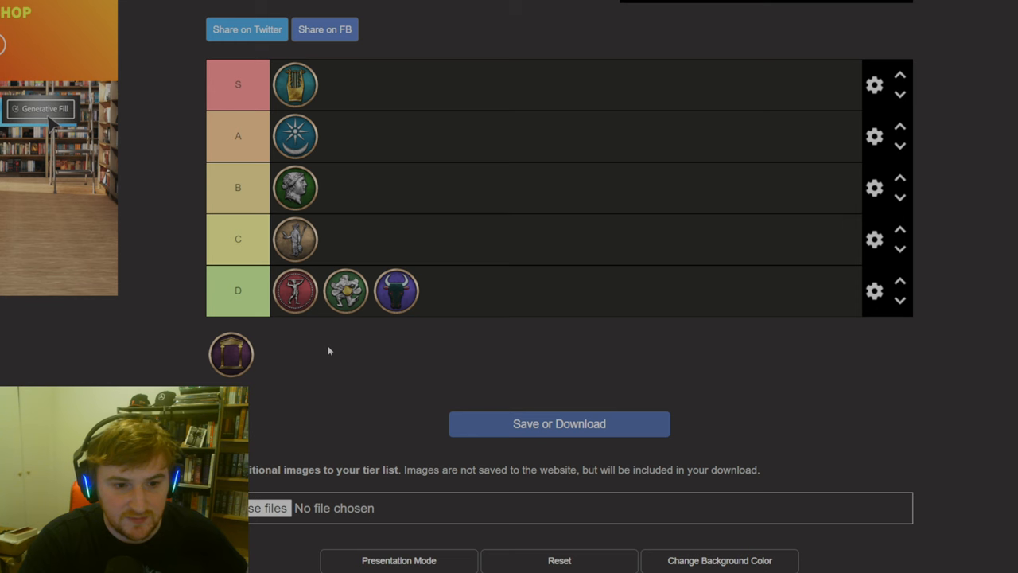
click(39, 108)
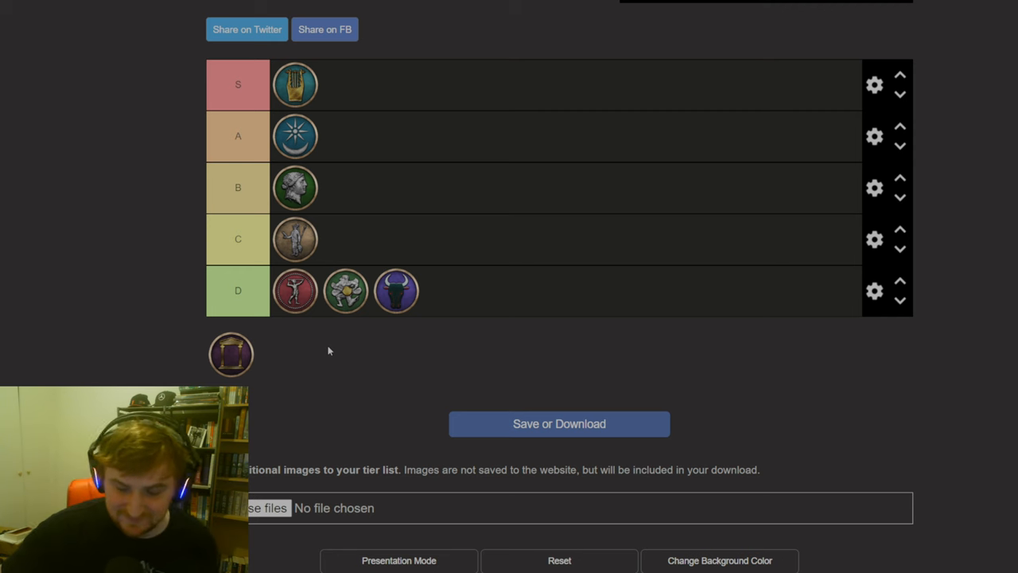
drag(231, 354, 370, 187)
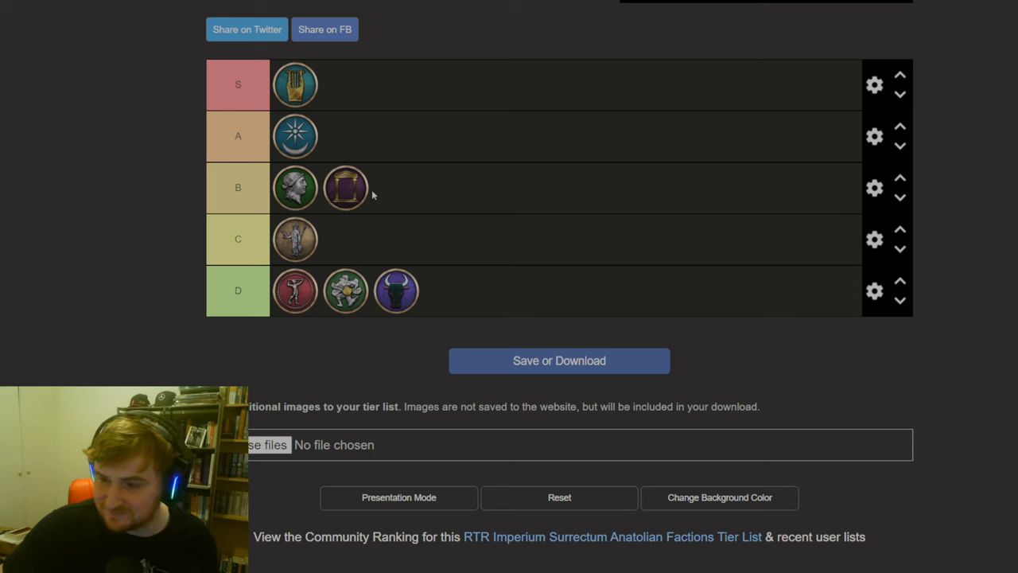
mouse_move(163, 285)
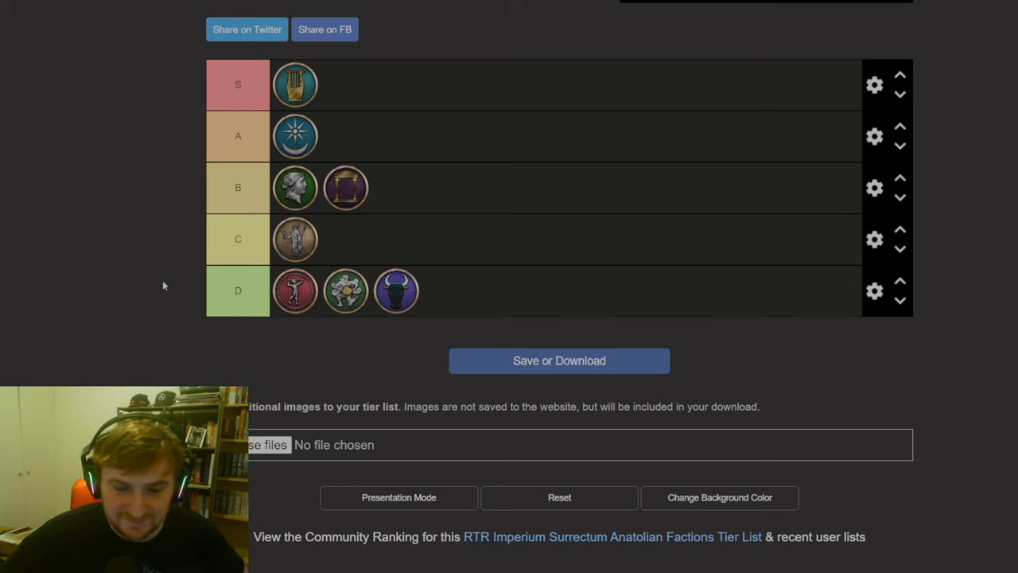
mouse_move(572, 565)
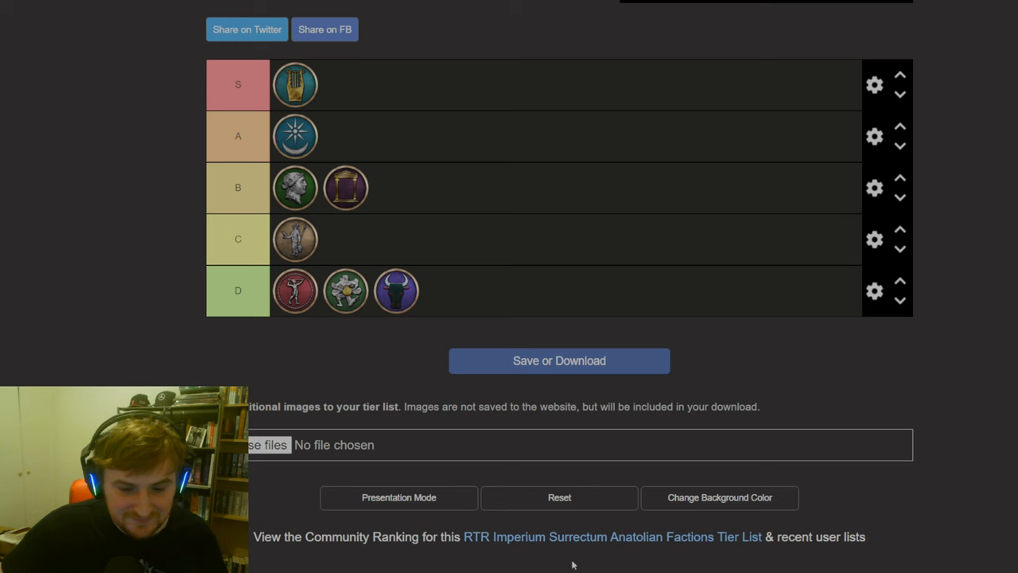